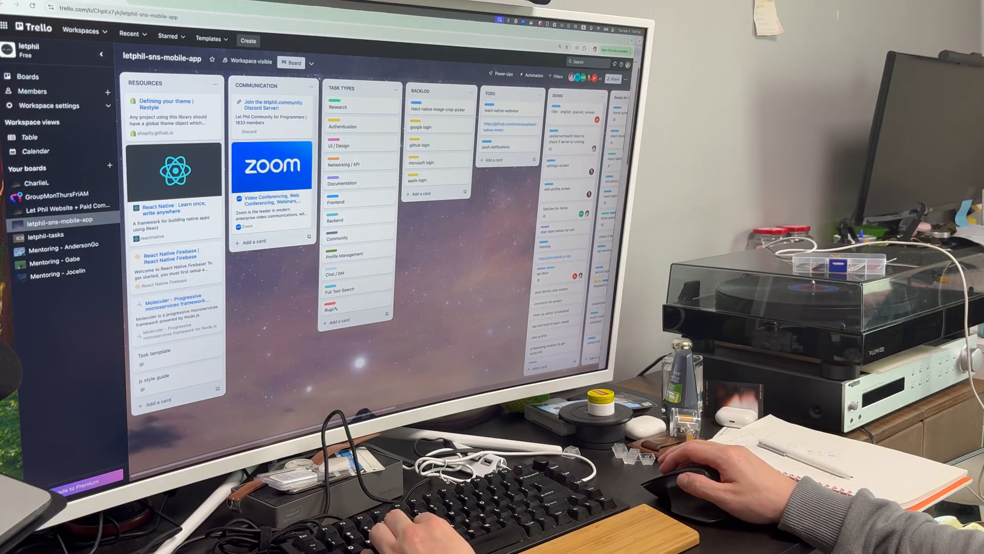
- In Warp, cd into LetSocialAdmin, list its files, and open it with 'code .'
scroll("right", 3)
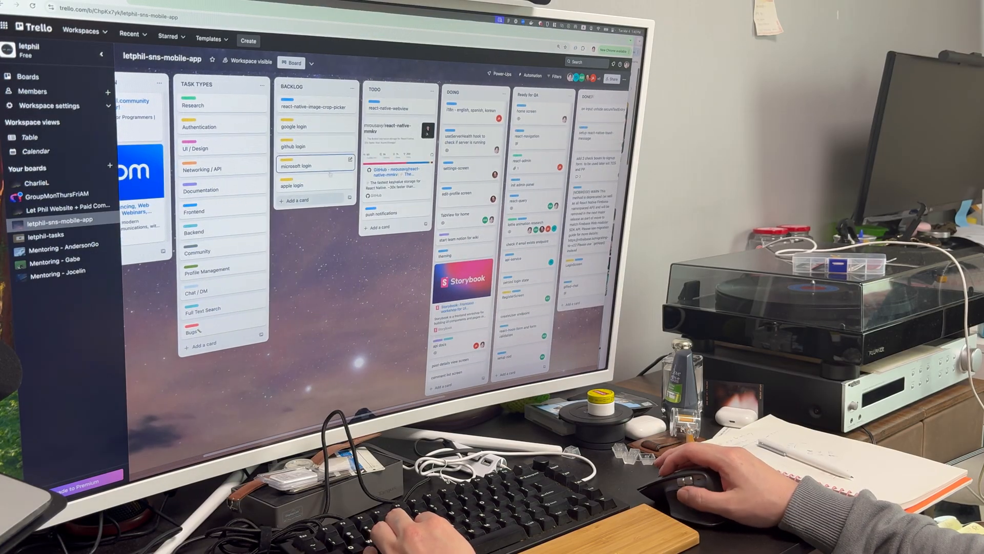
scroll("right", 3)
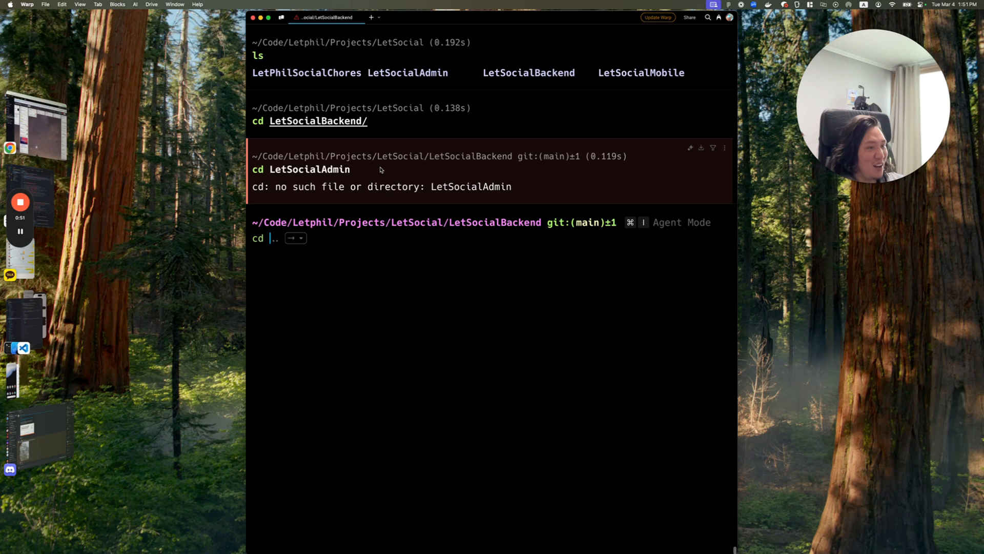
type("/Lets")
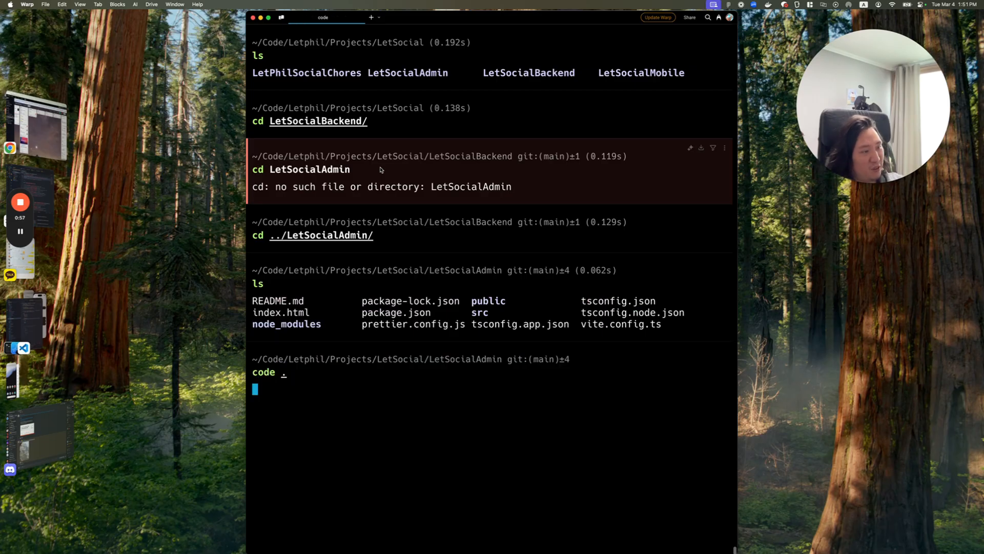
key("enter")
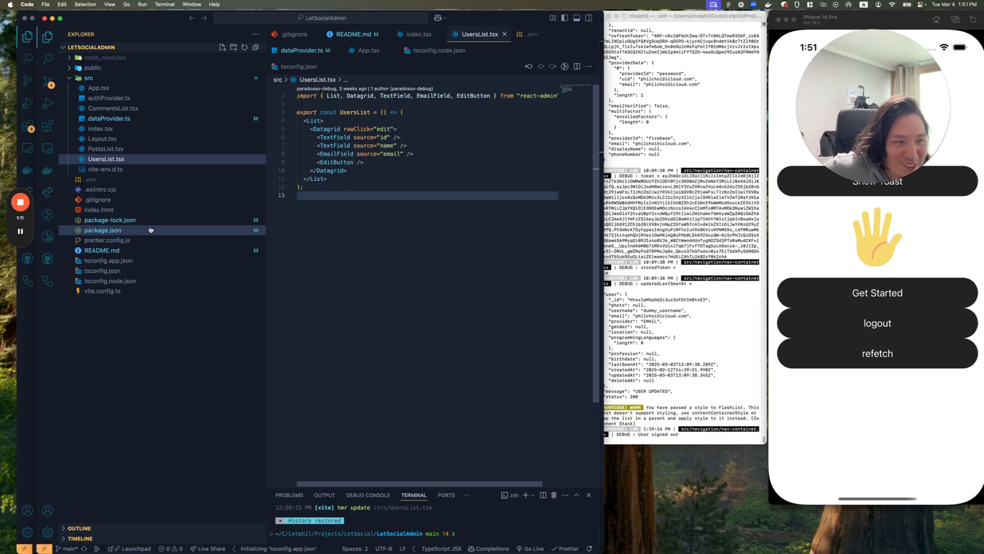
- Open the admin package.json and review dependencies like react-admin and moleculer-data-provider
left_click(103, 230)
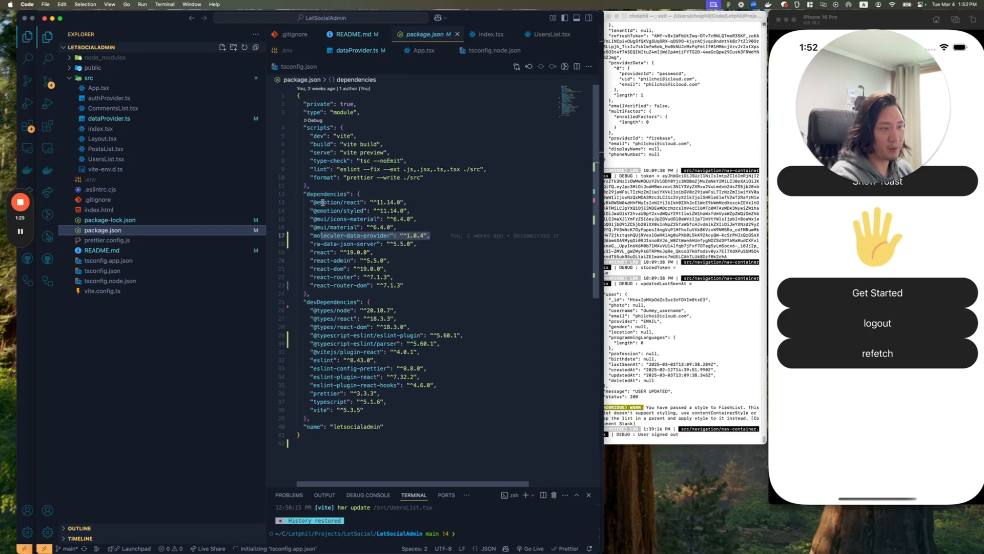
left_click_drag(306, 201, 414, 244)
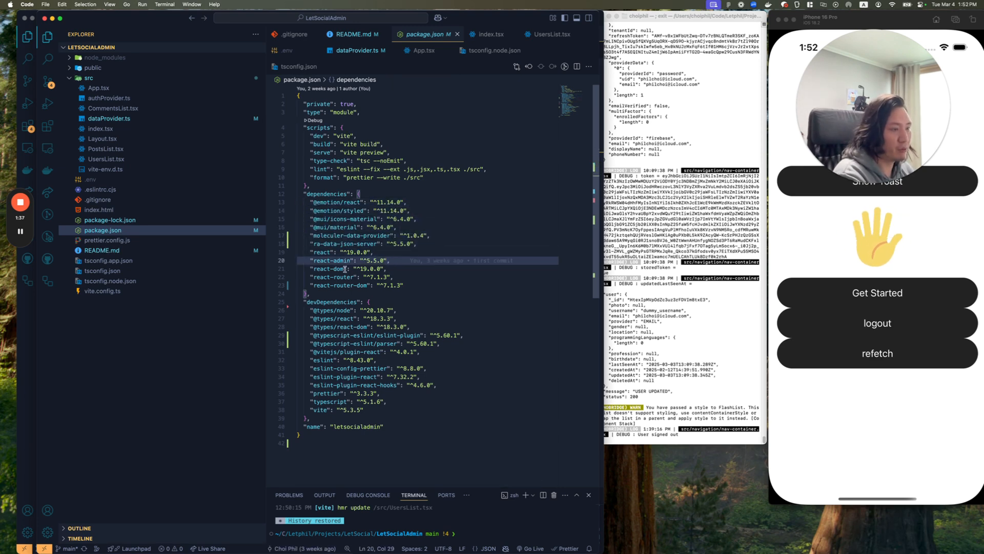
double_click(344, 260)
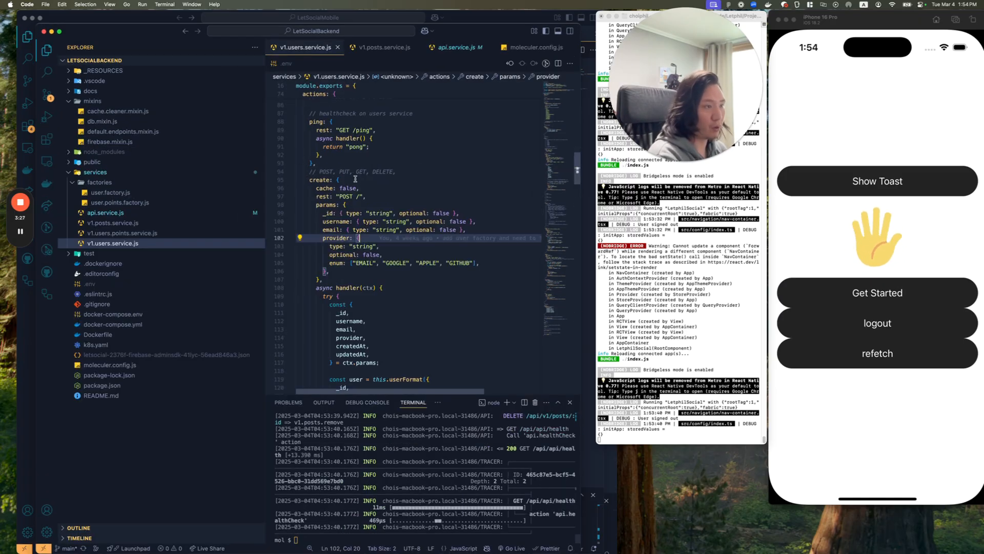
scroll("down", 3)
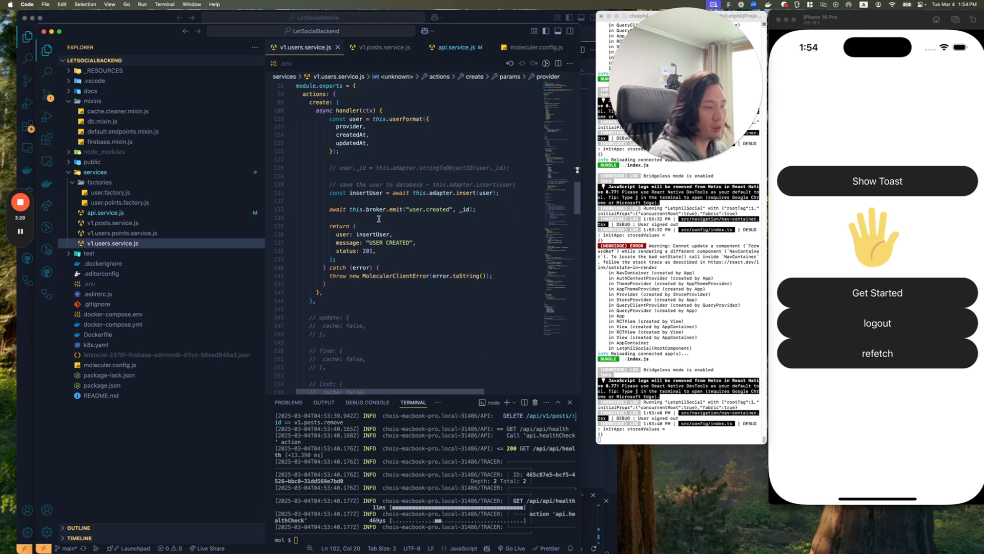
scroll("down", 3)
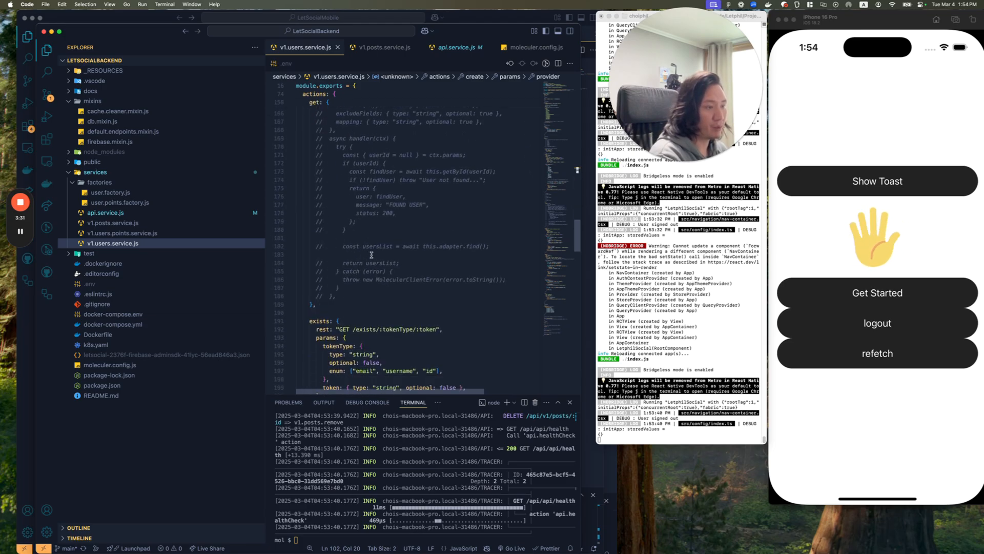
scroll("down", 3)
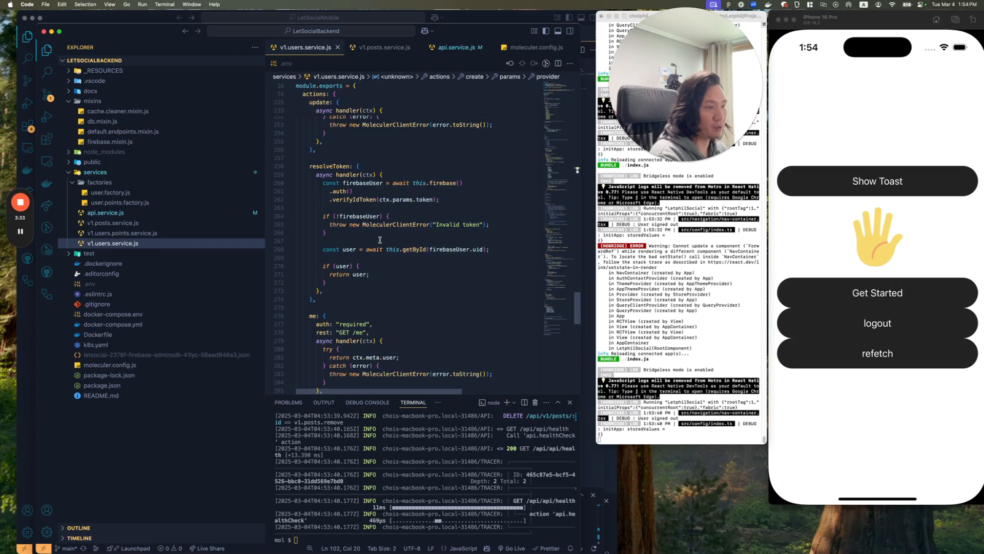
scroll("down", 3)
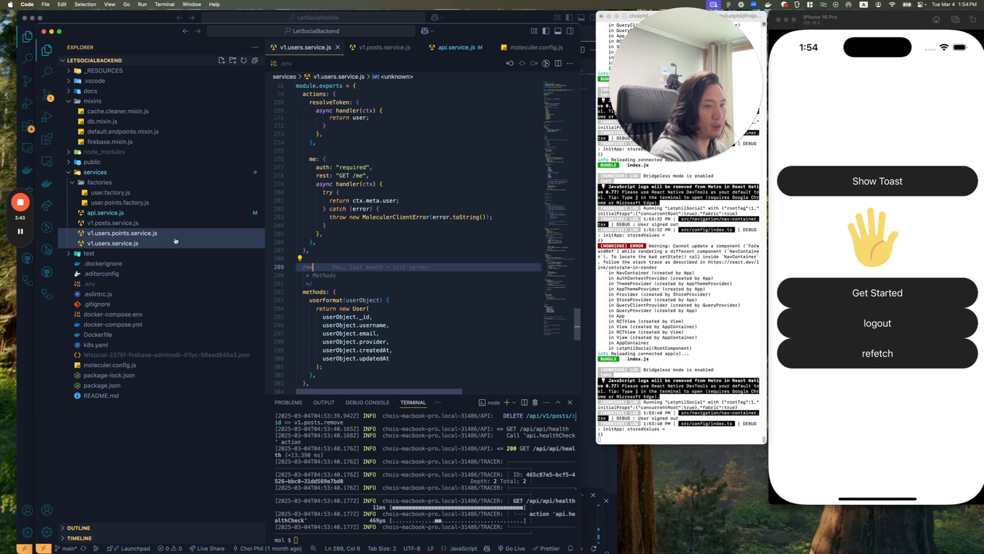
scroll("down", 3)
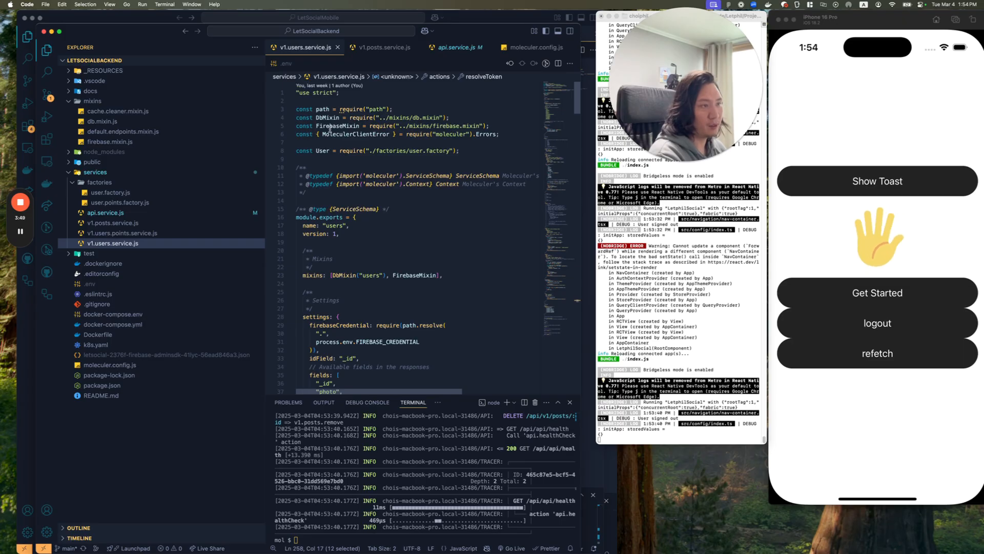
left_click(112, 141)
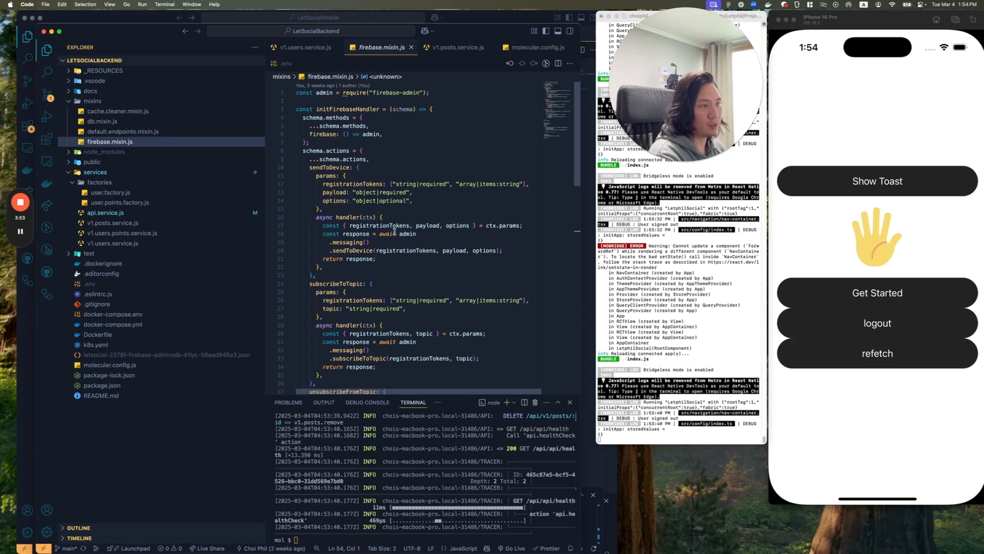
- Scroll through firebase.mixin.js to view sendToDevice, subscribeToTopic and other messaging actions
scroll("down", 3)
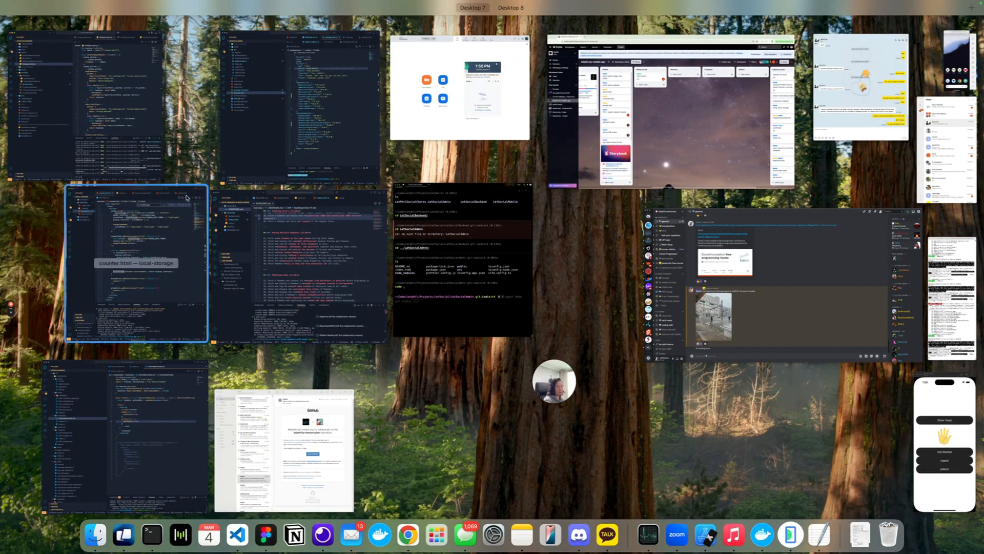
- Pick the LetSocialMobile VS Code window from the Mission Control overview
left_click(137, 260)
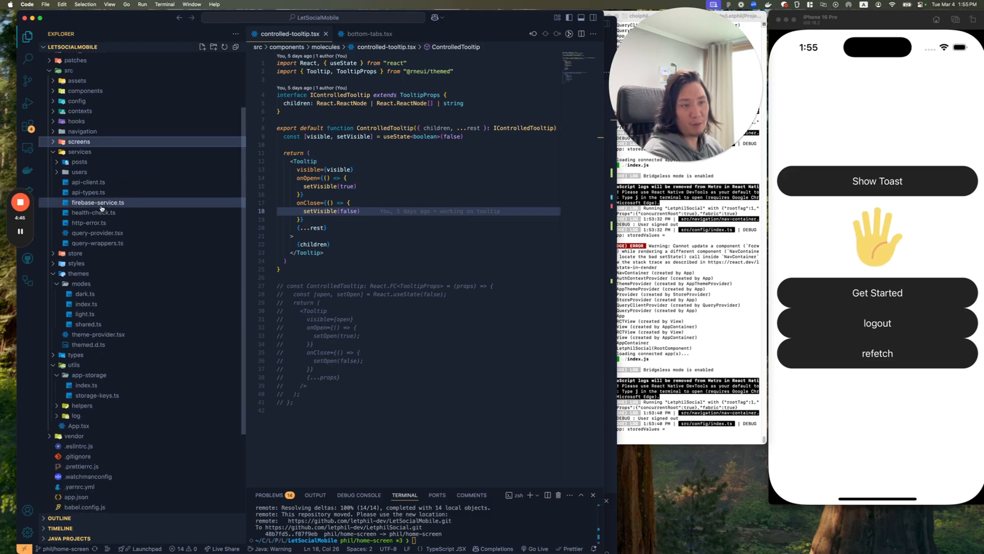
- Open the services files query-provider.tsx and query-wrappers.ts
left_click(80, 152)
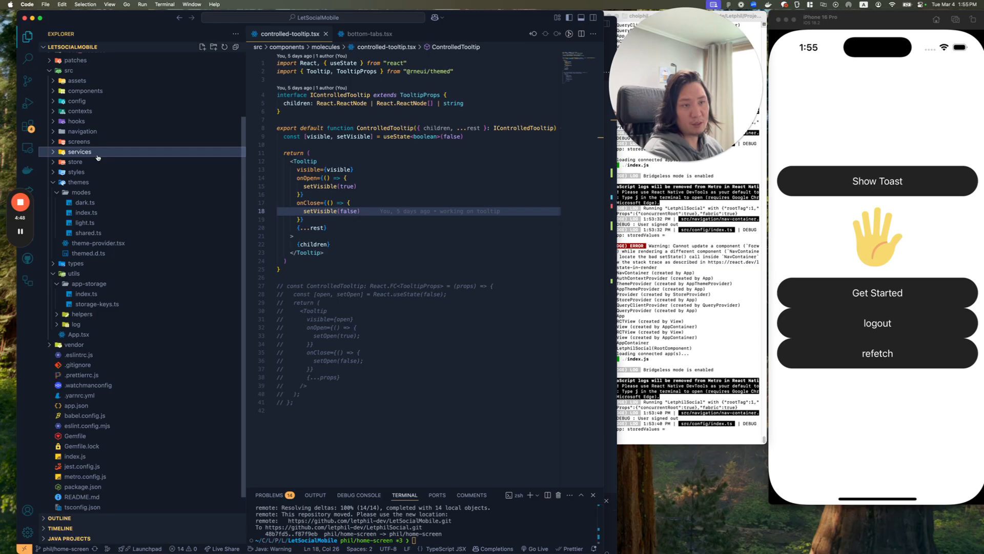
left_click(80, 152)
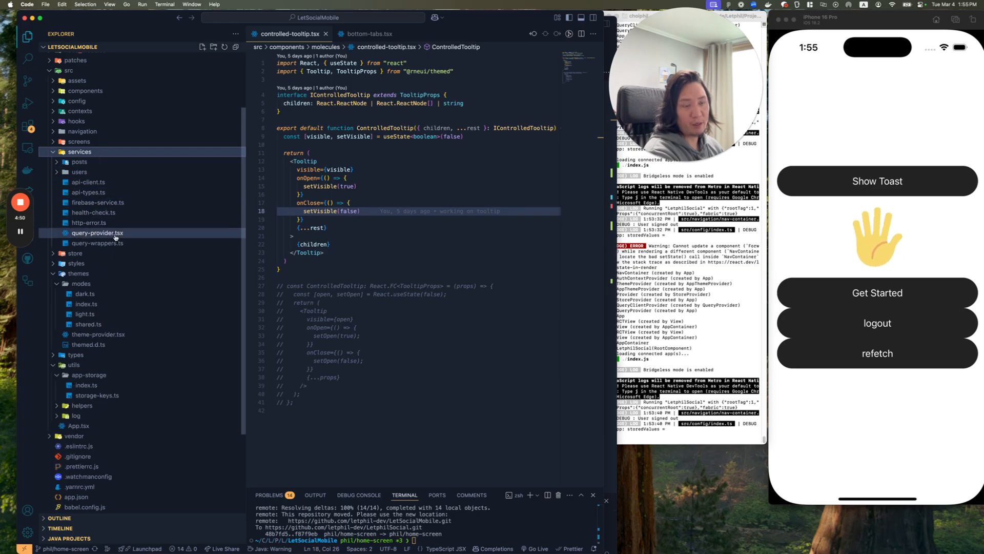
left_click(98, 232)
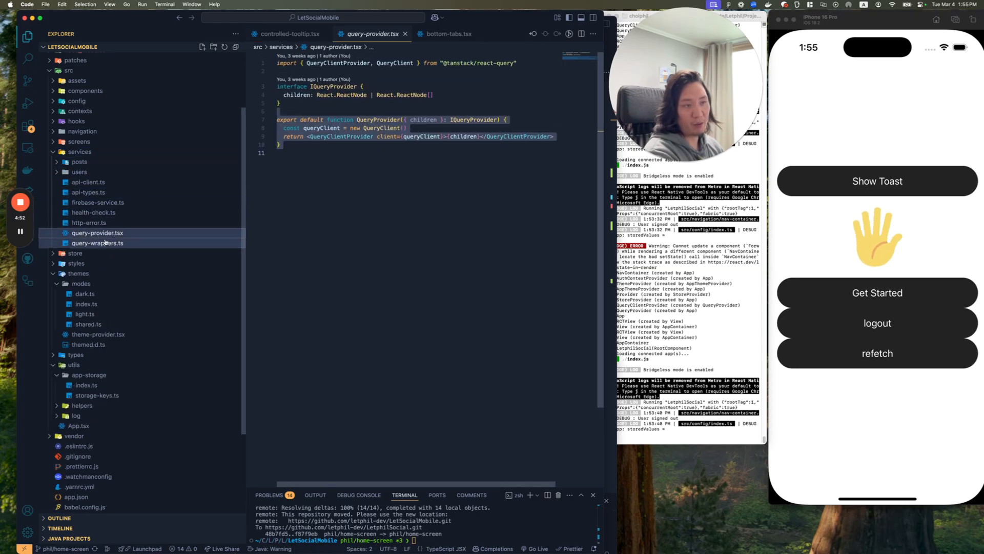
left_click(98, 243)
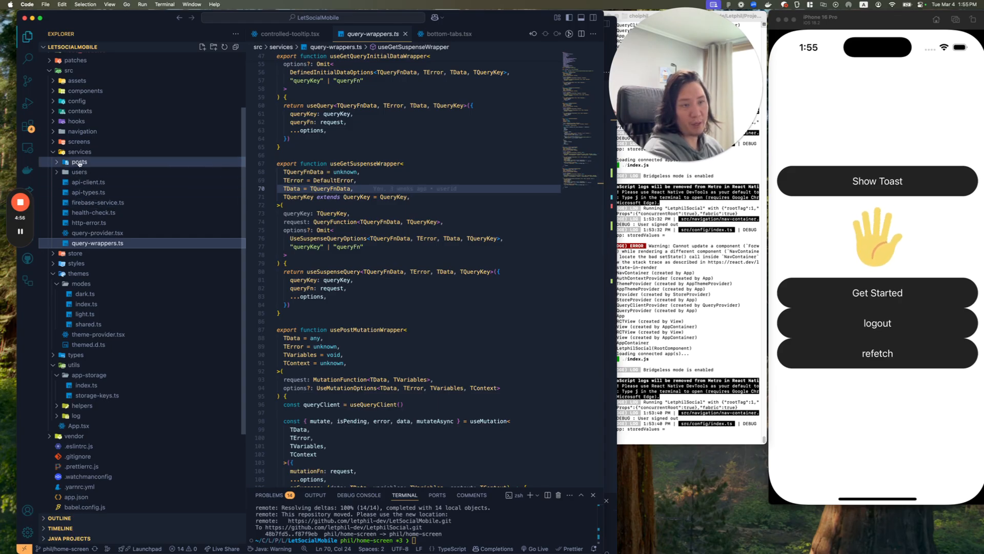
- Expand services/users and open its repository.ts and index.ts files
left_click(80, 171)
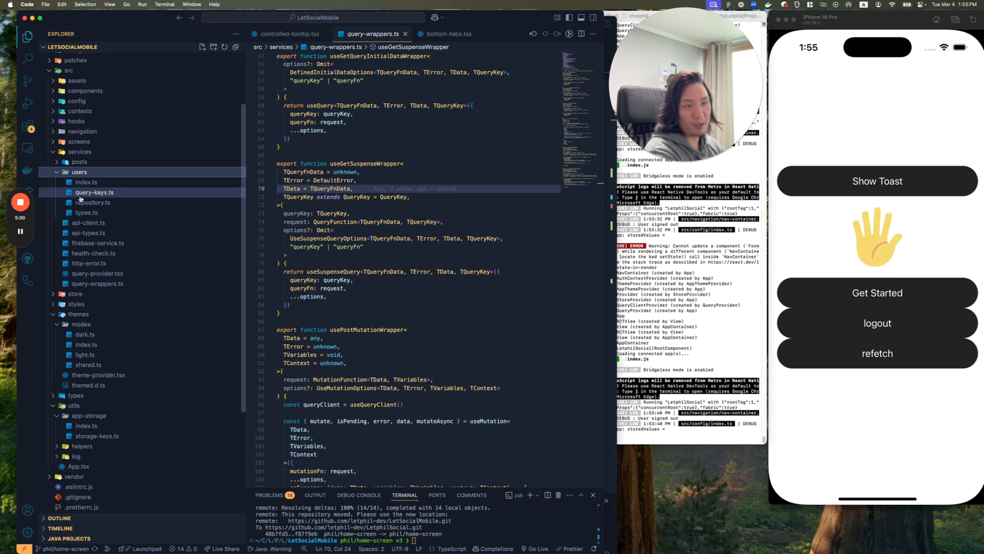
left_click(93, 202)
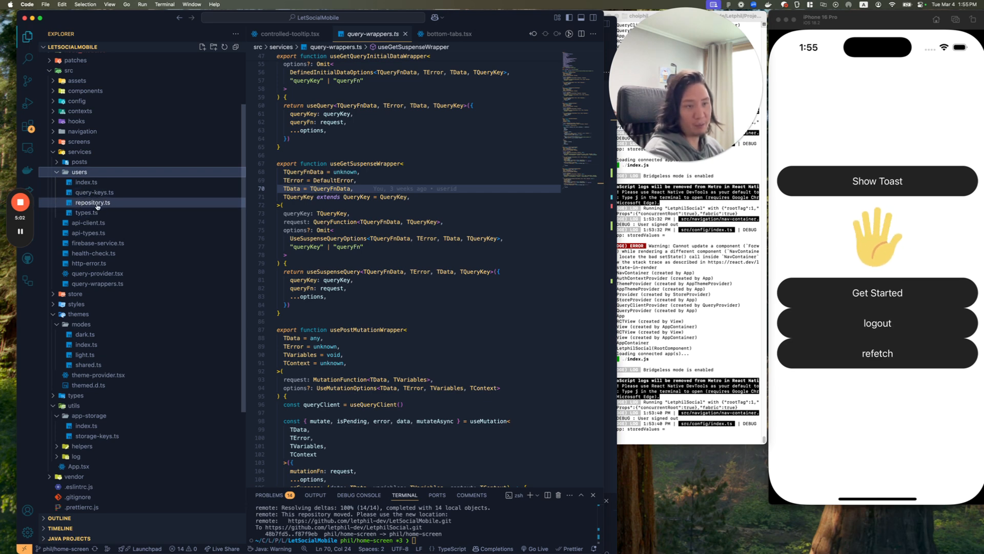
left_click(93, 201)
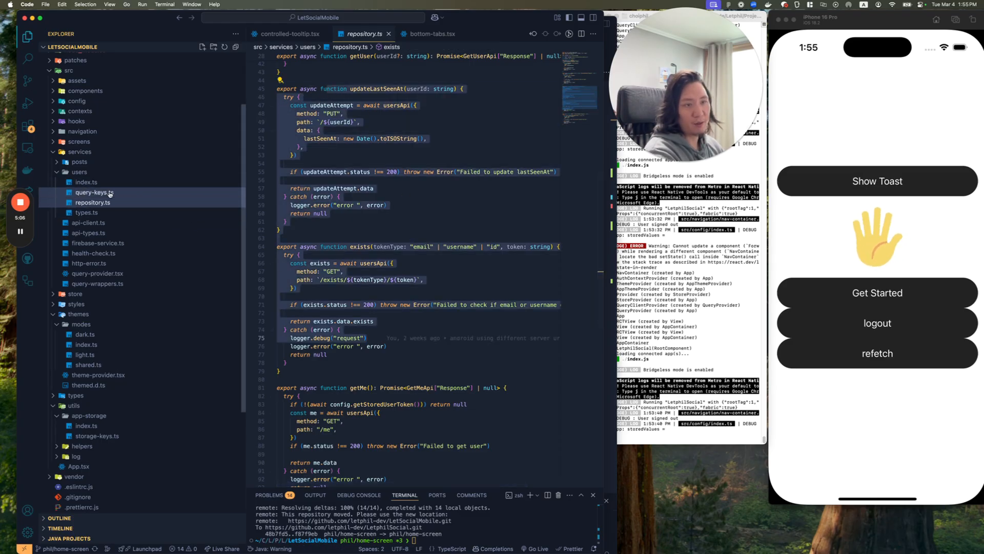
left_click(86, 182)
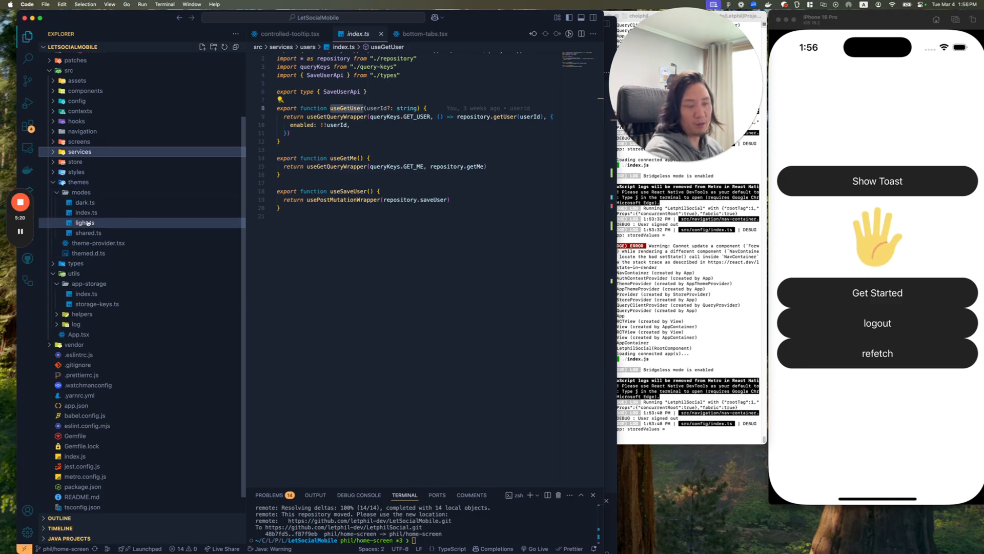
- Open theme-provider.tsx and the themed.d.ts type declarations
left_click(98, 243)
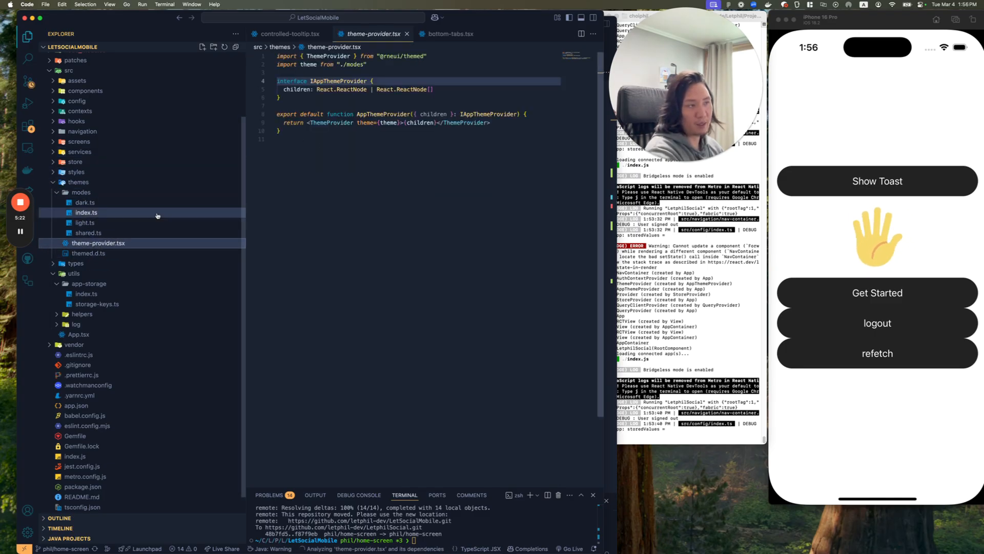
left_click(88, 252)
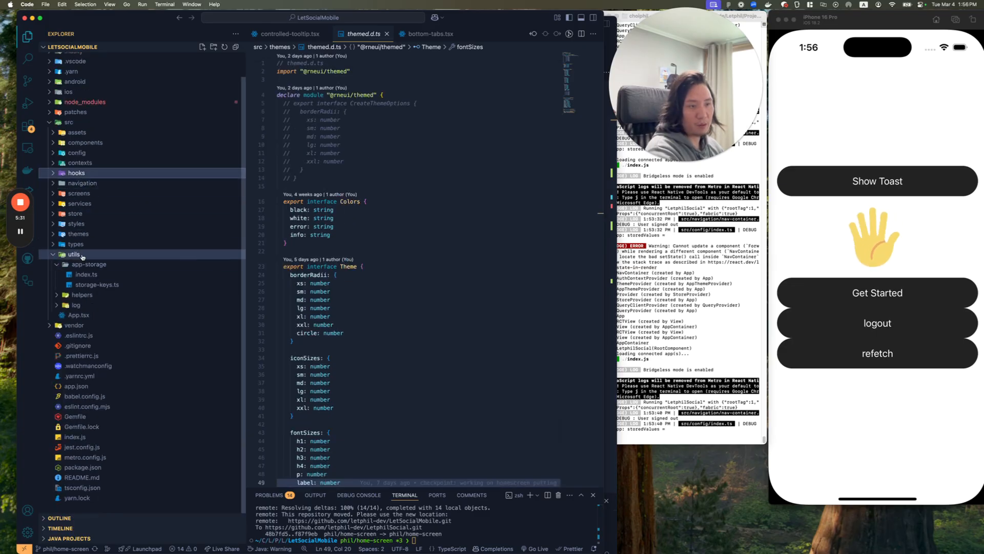
left_click(877, 293)
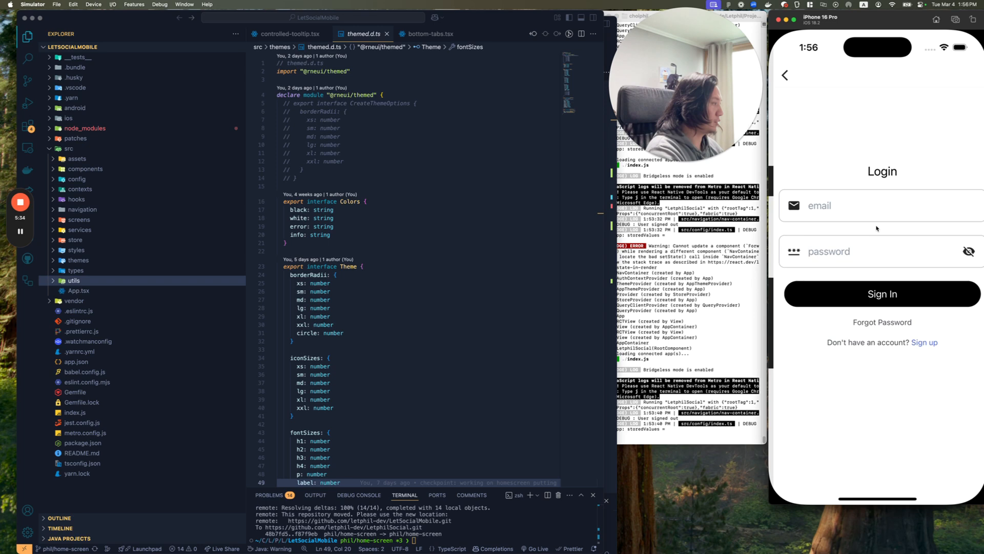
left_click(877, 205)
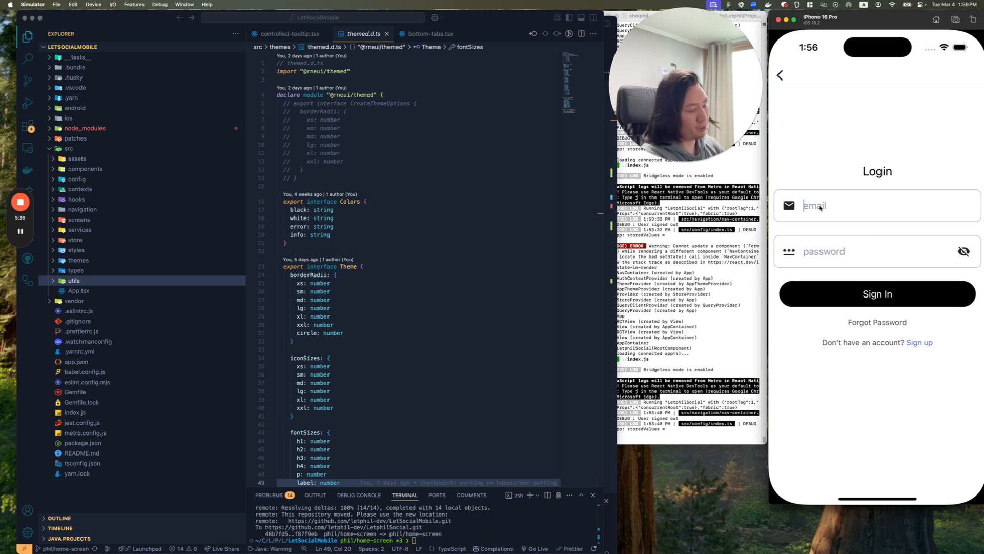
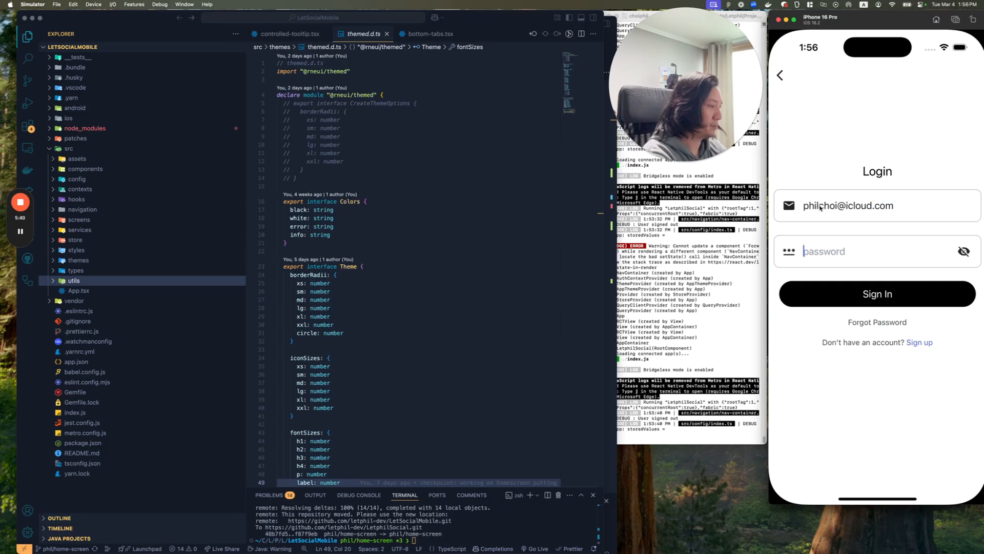
type("password")
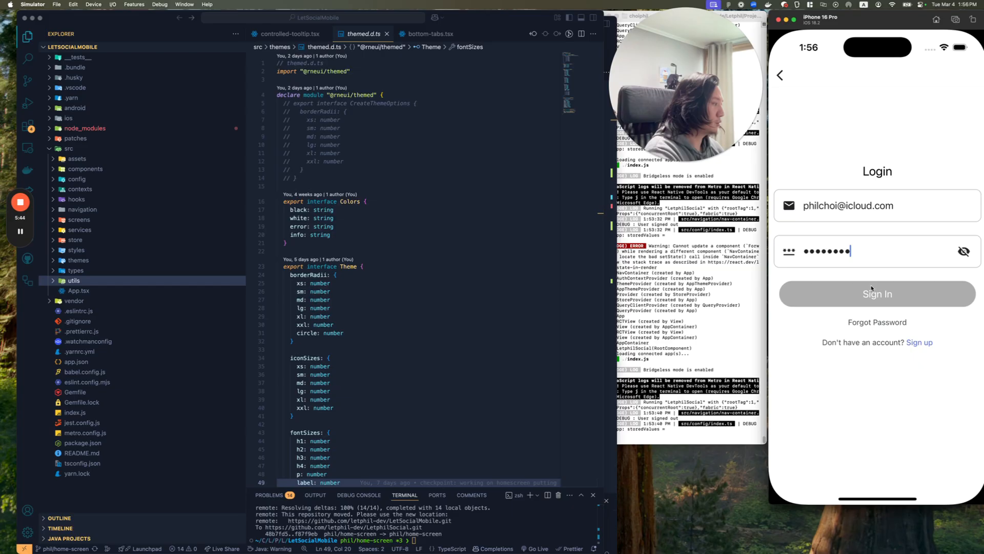
left_click(876, 294)
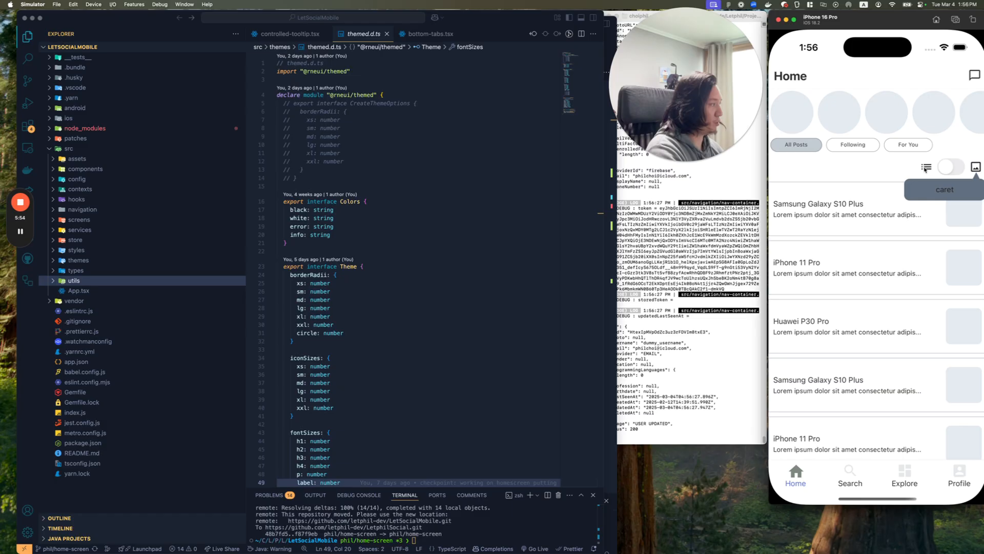
- Switch the Home feed to the large card layout and select the Following filter
left_click(950, 167)
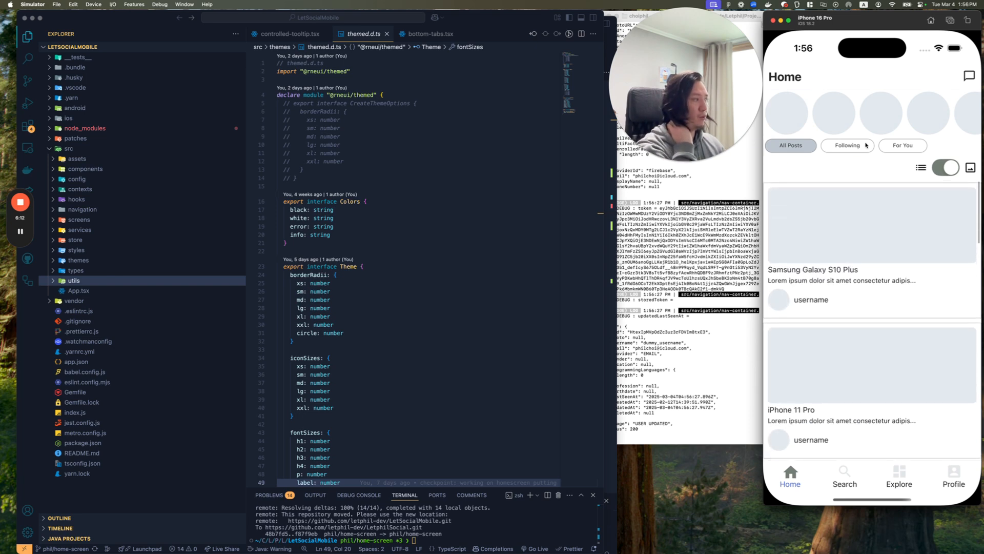
left_click(847, 145)
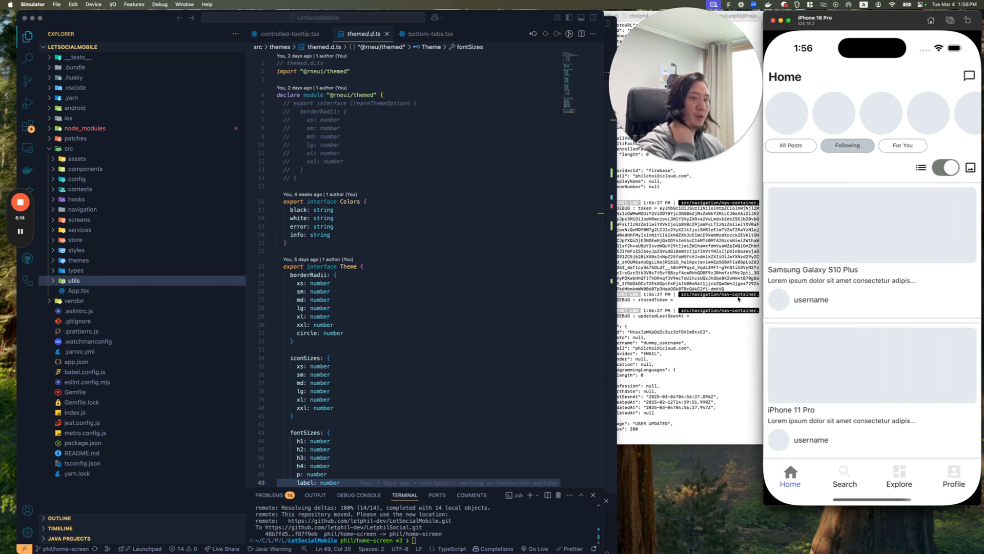